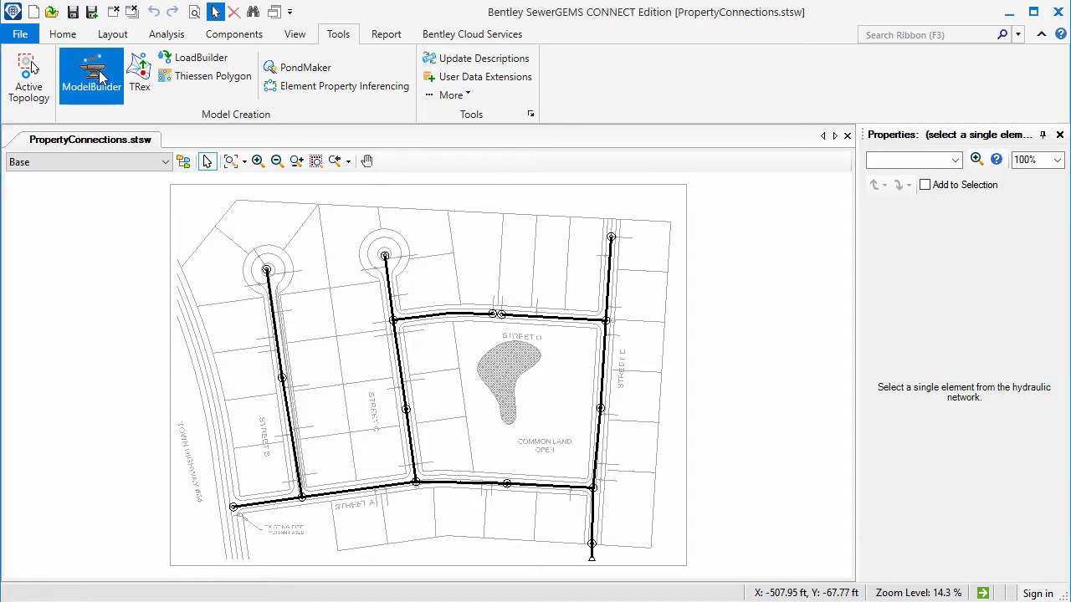
Run the ModelBuilder Property Connection import through source, units and field mapping, and build the model
left_click(90, 75)
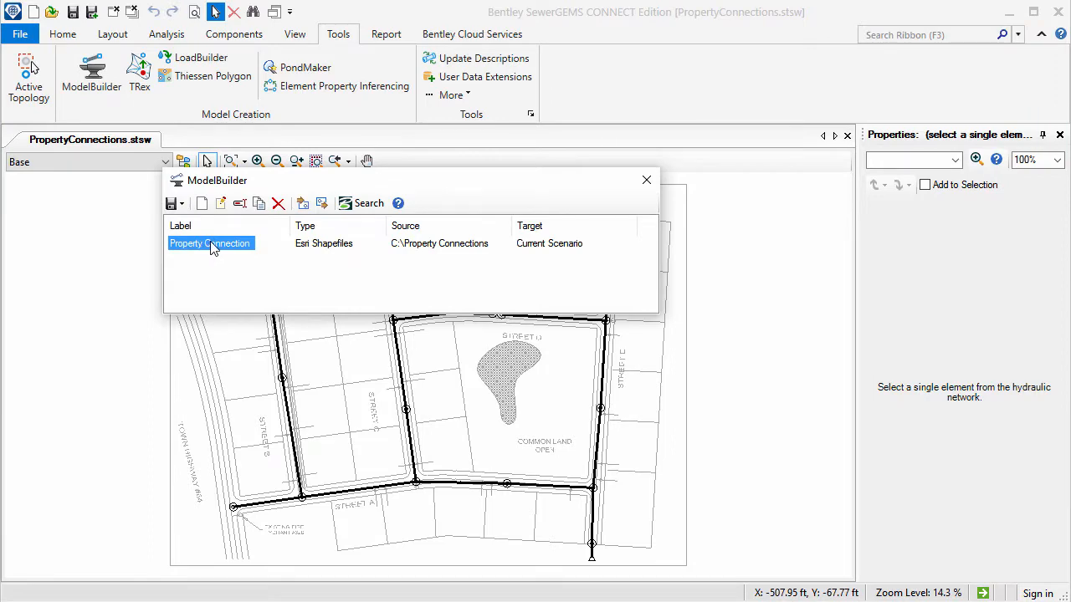
double_click(209, 242)
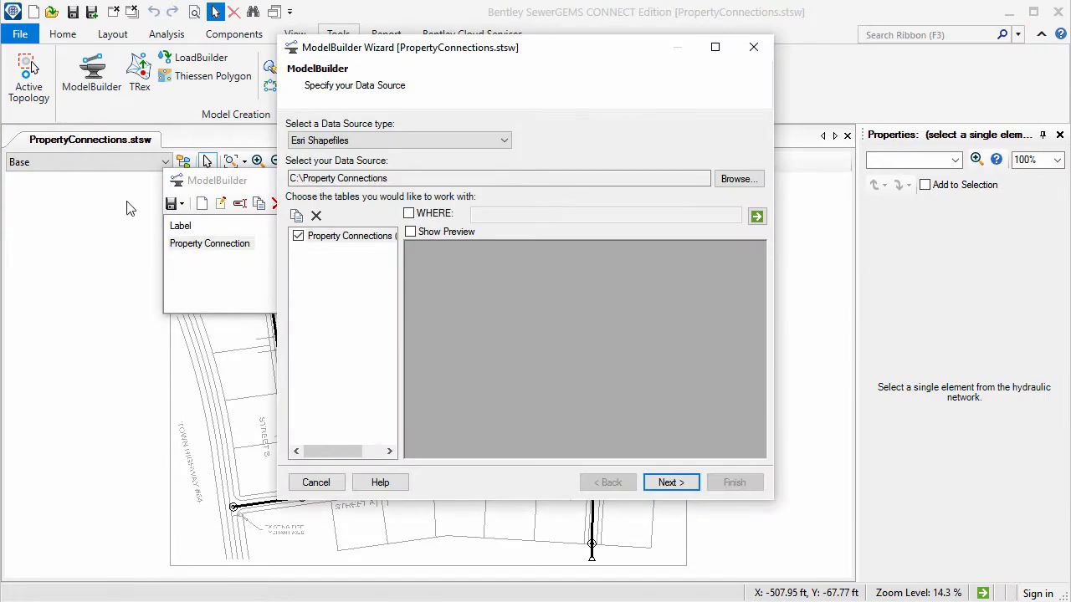
mouse_move(606, 374)
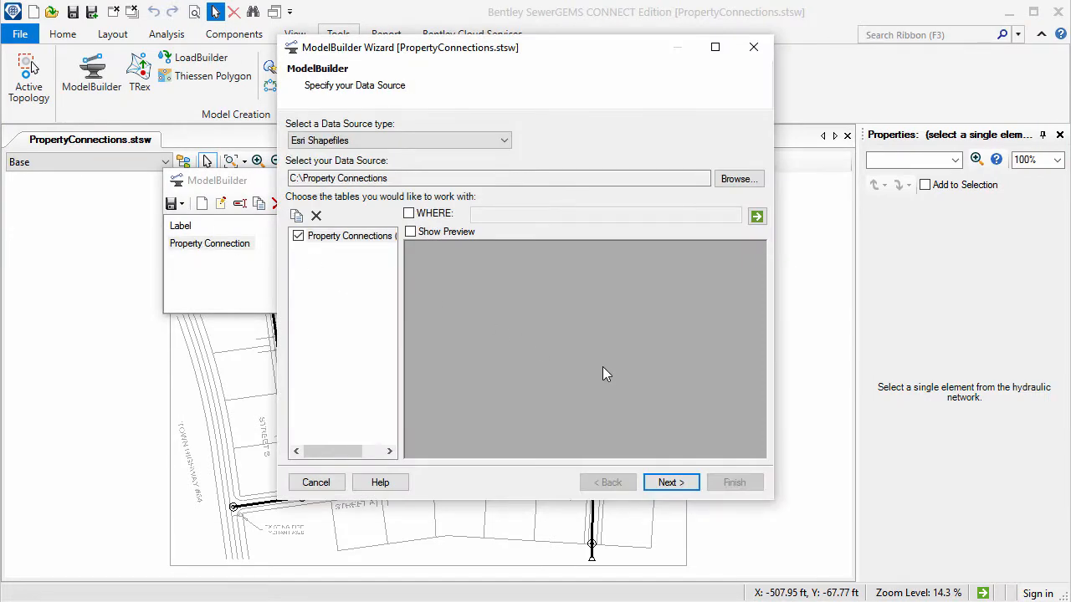
left_click(670, 482)
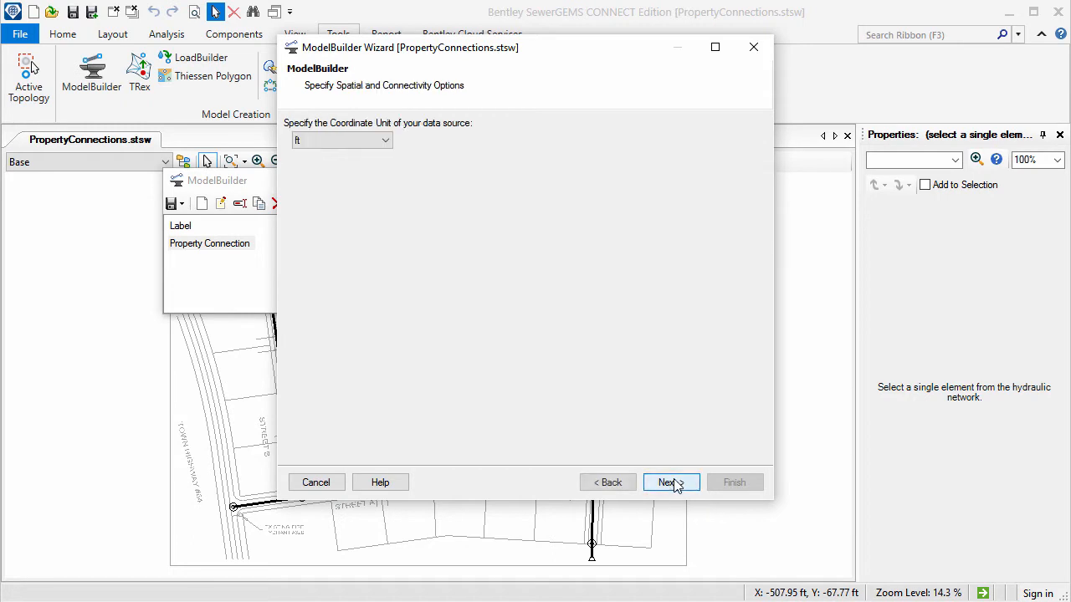
left_click(670, 482)
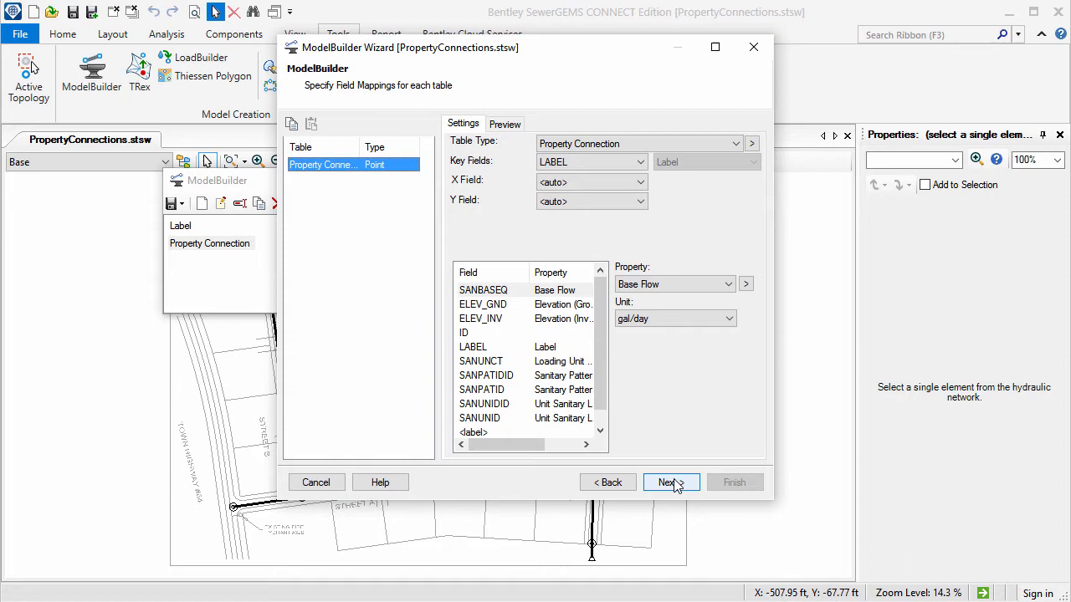
left_click(669, 482)
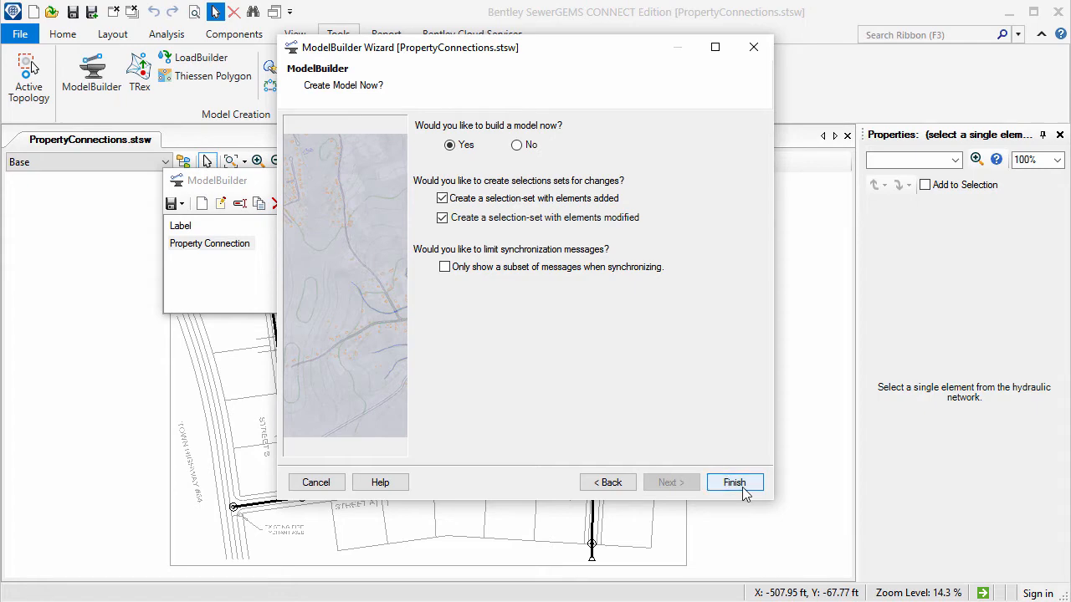
left_click(733, 482)
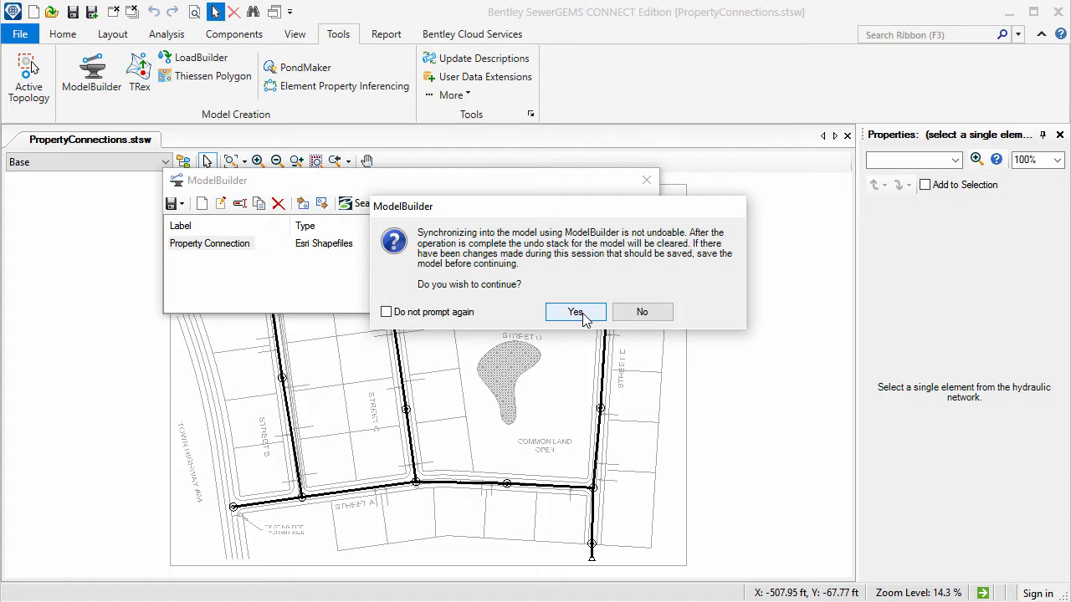
Confirm syncing the import, close the summary and ModelBuilder, and synchronize the drawing
left_click(576, 311)
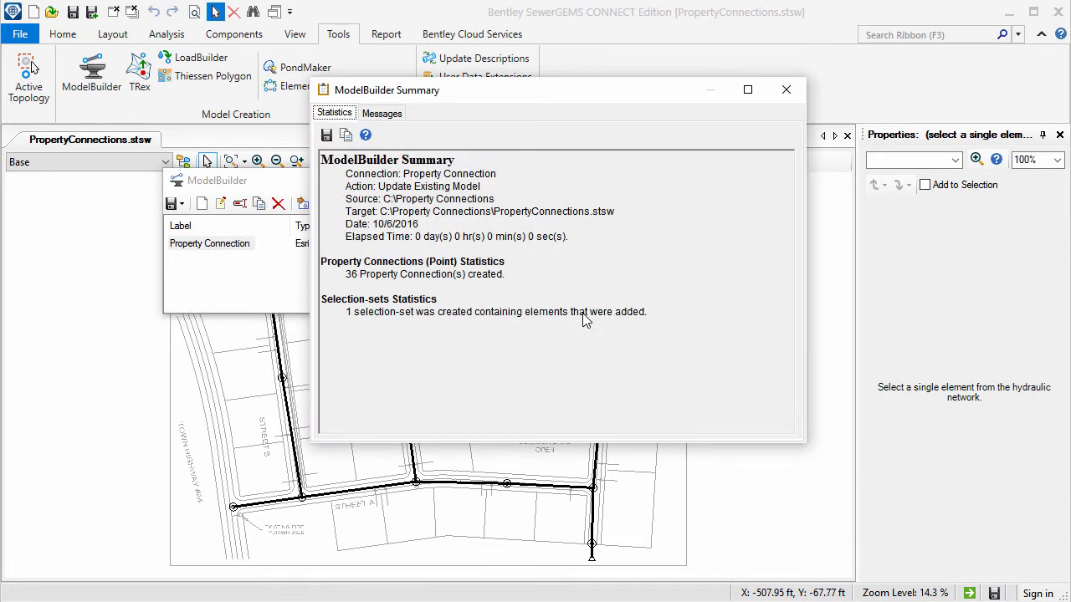
mouse_move(637, 269)
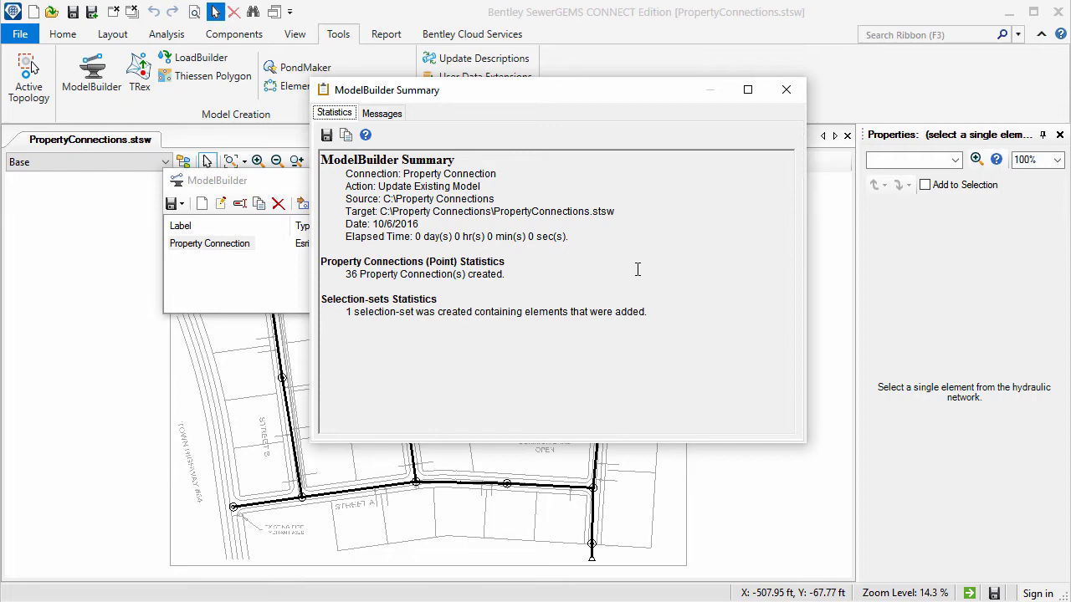
left_click(785, 91)
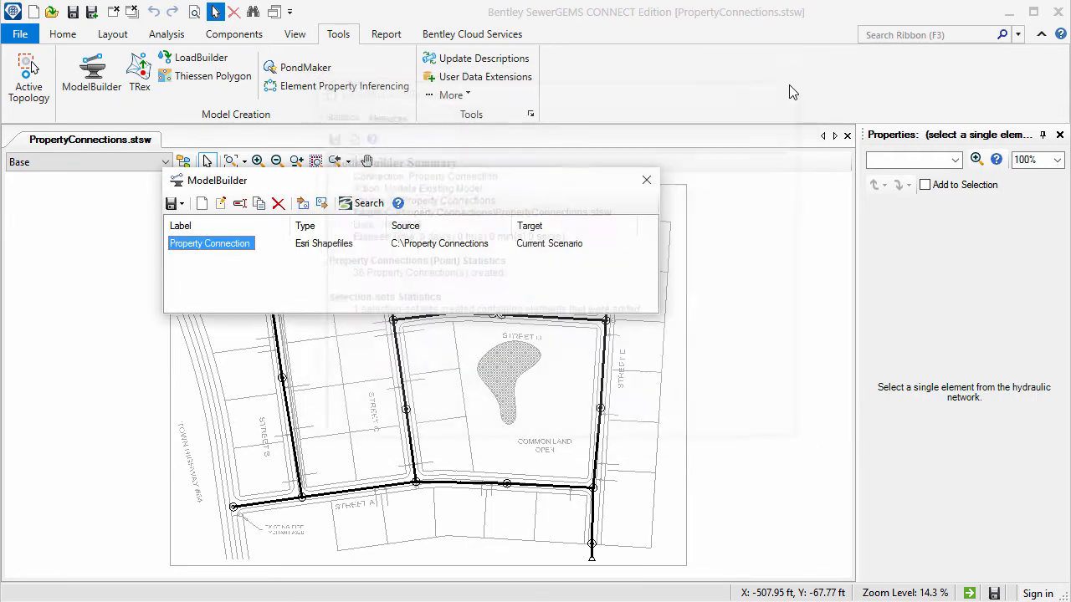
left_click(646, 180)
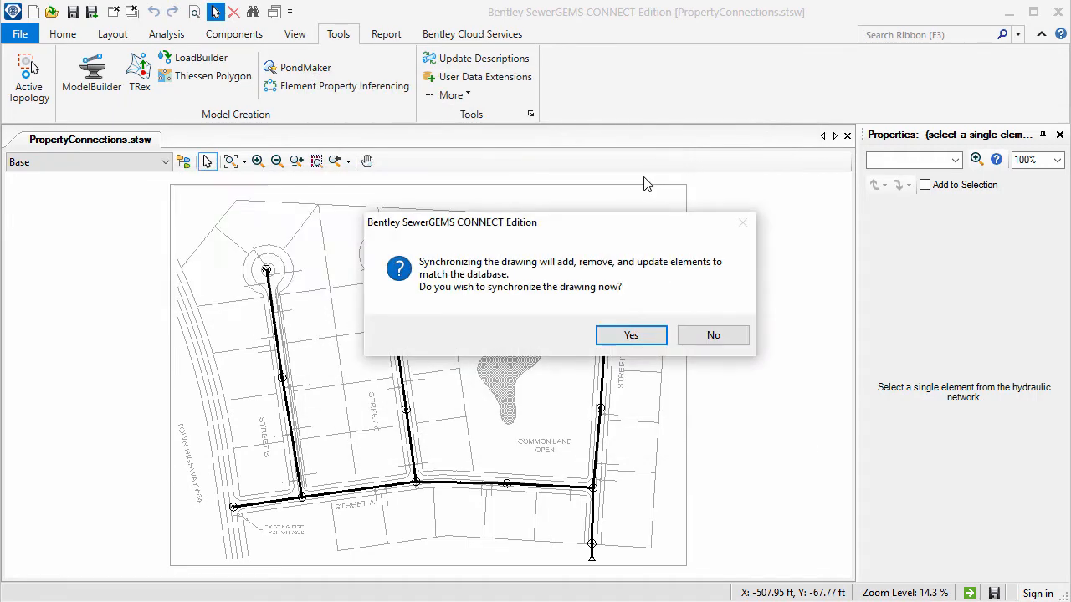
left_click(631, 335)
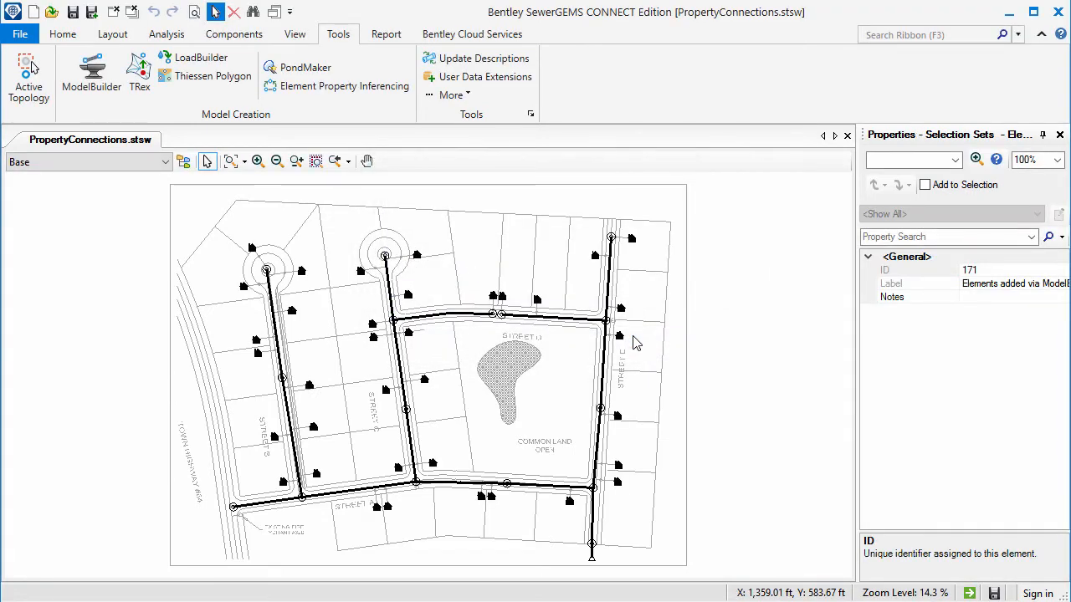
Inspect a new property connection and review the Property Connection FlexTable
left_click(619, 336)
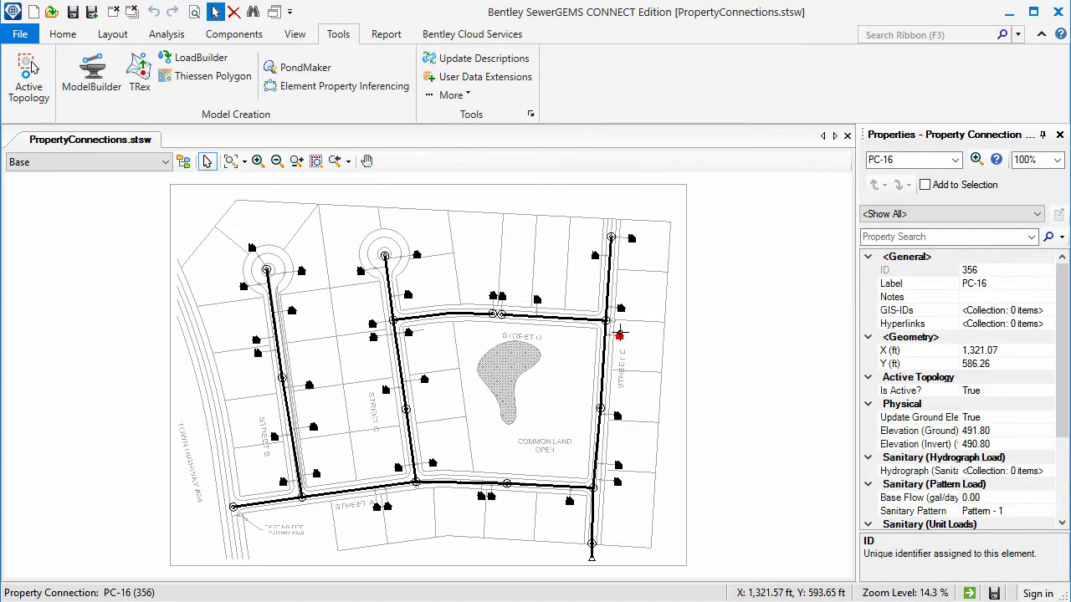
left_click(294, 33)
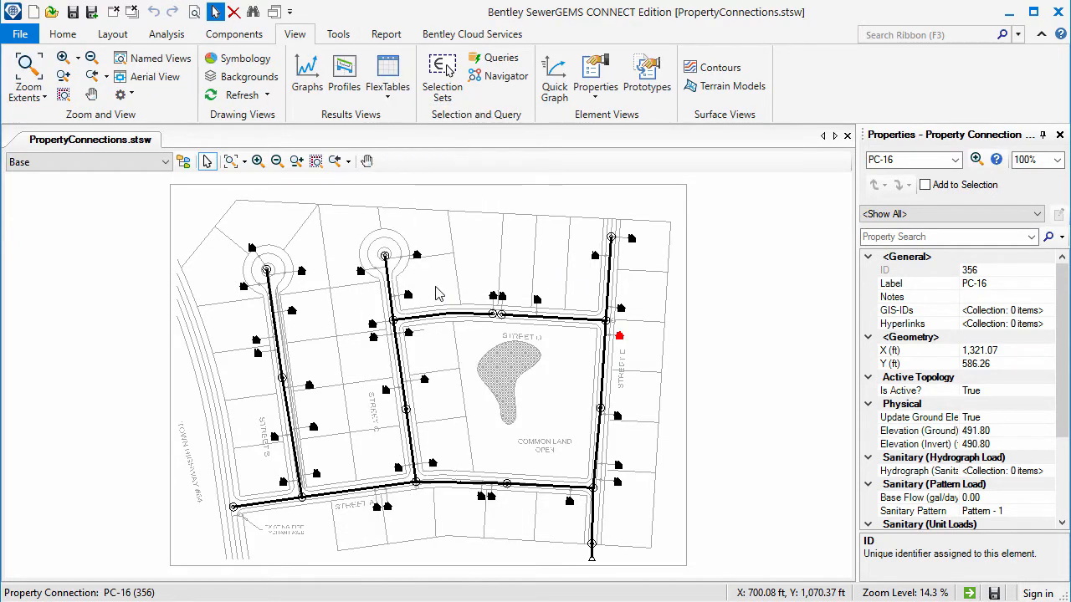
left_click(388, 75)
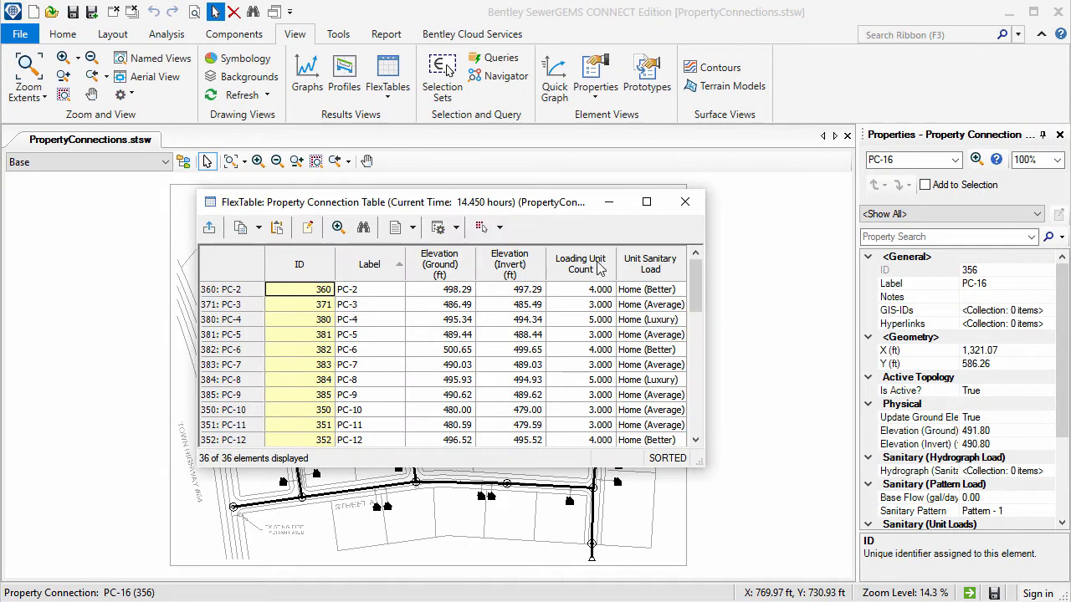
left_click(685, 201)
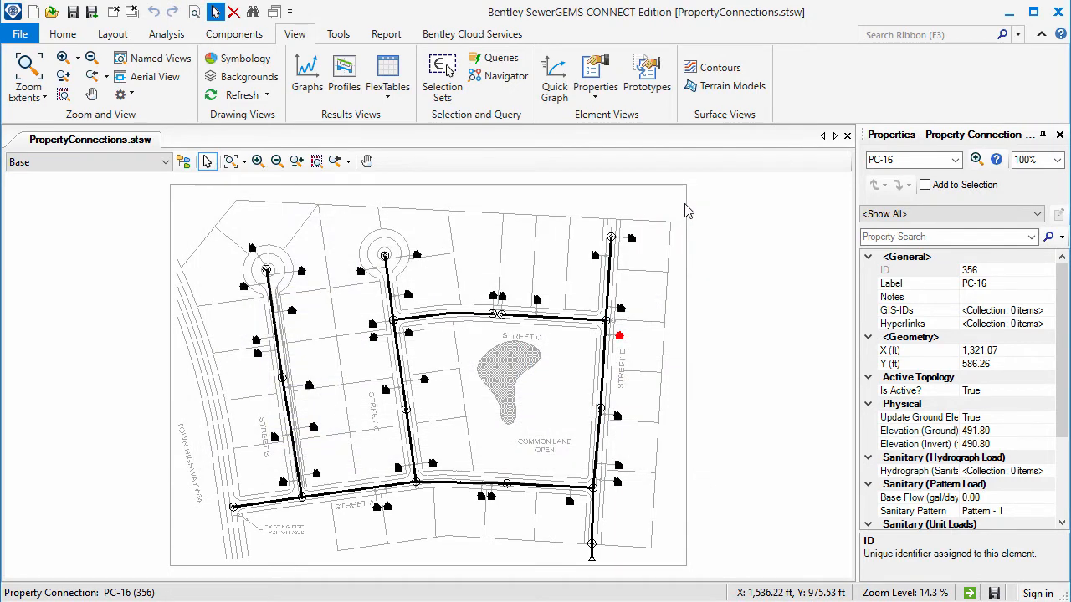
mouse_move(338, 33)
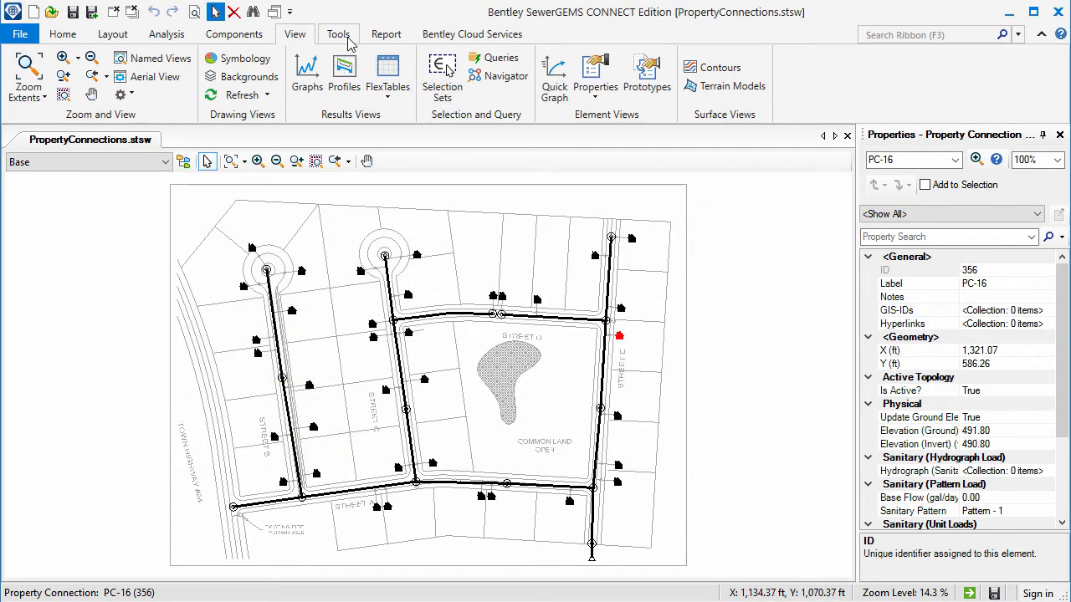
Run LoadBuilder's Property Connection Nearest Link to create laterals and taps to nearest conduits
left_click(338, 34)
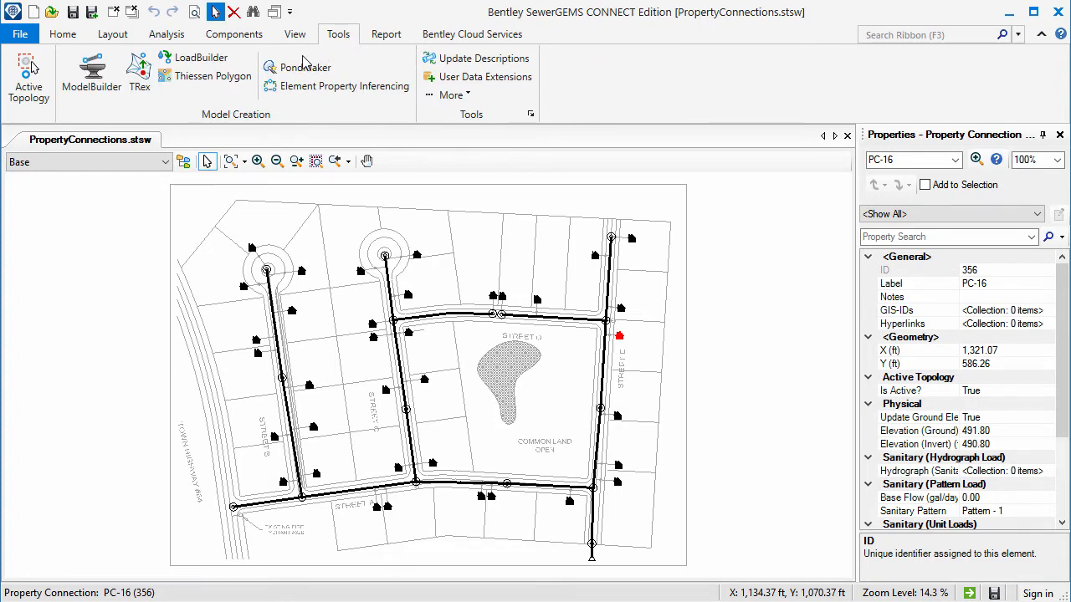
left_click(201, 57)
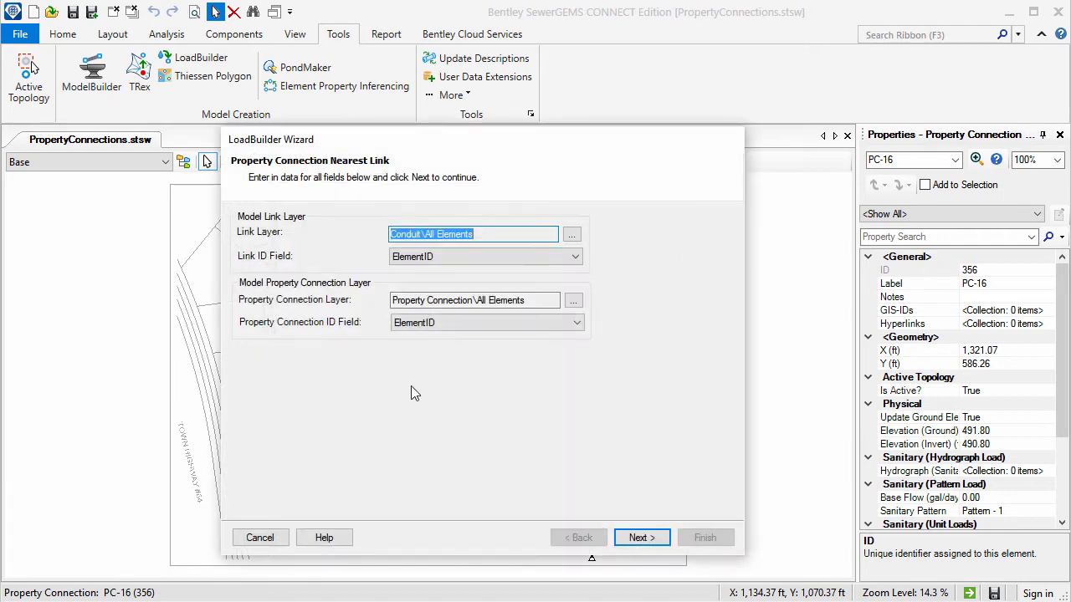
left_click(641, 538)
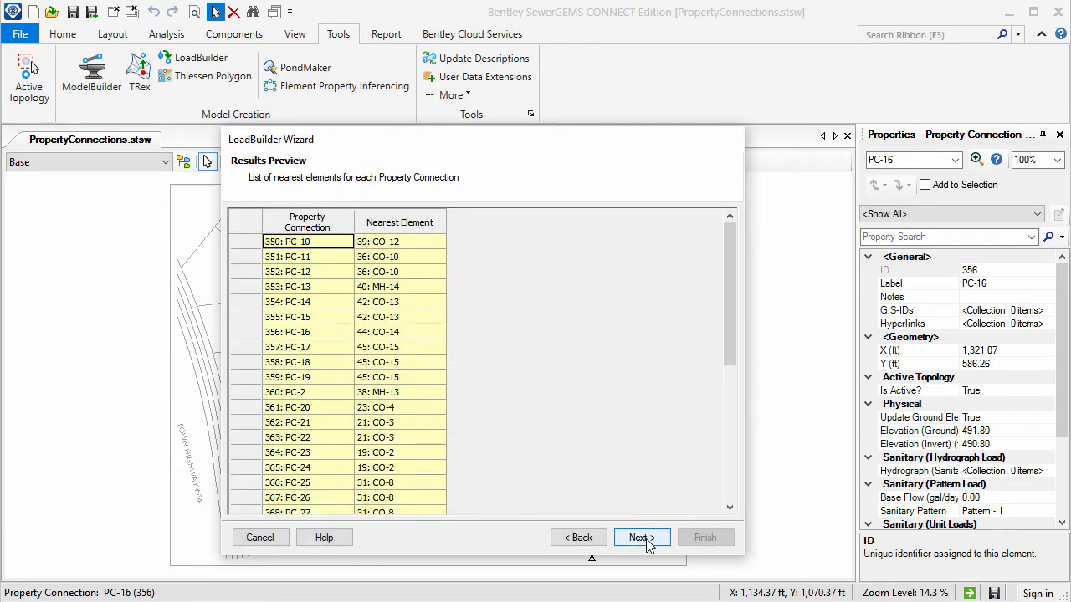
left_click(642, 537)
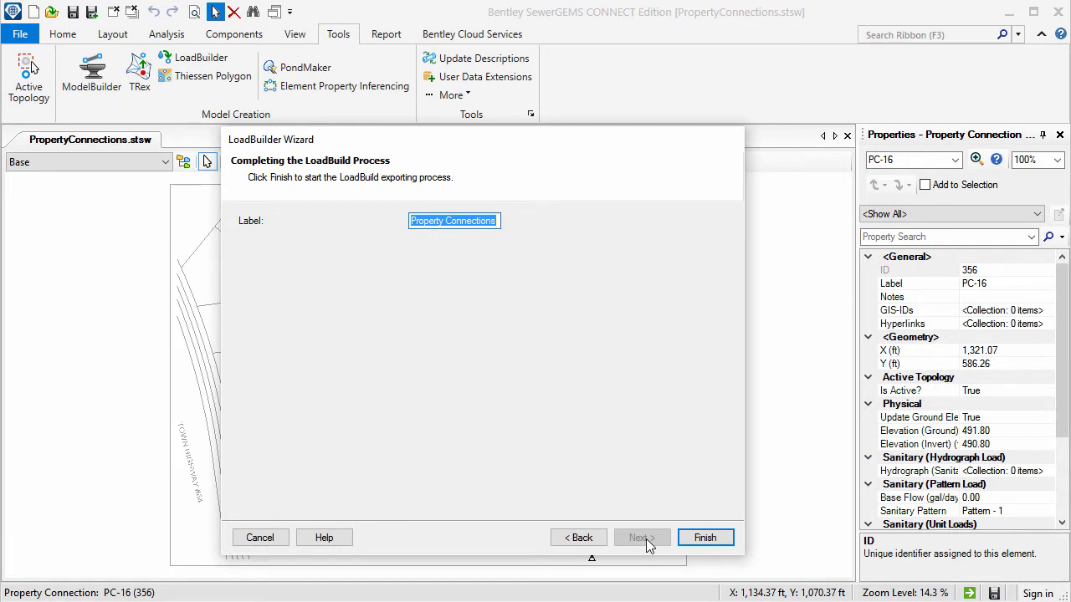
left_click(704, 537)
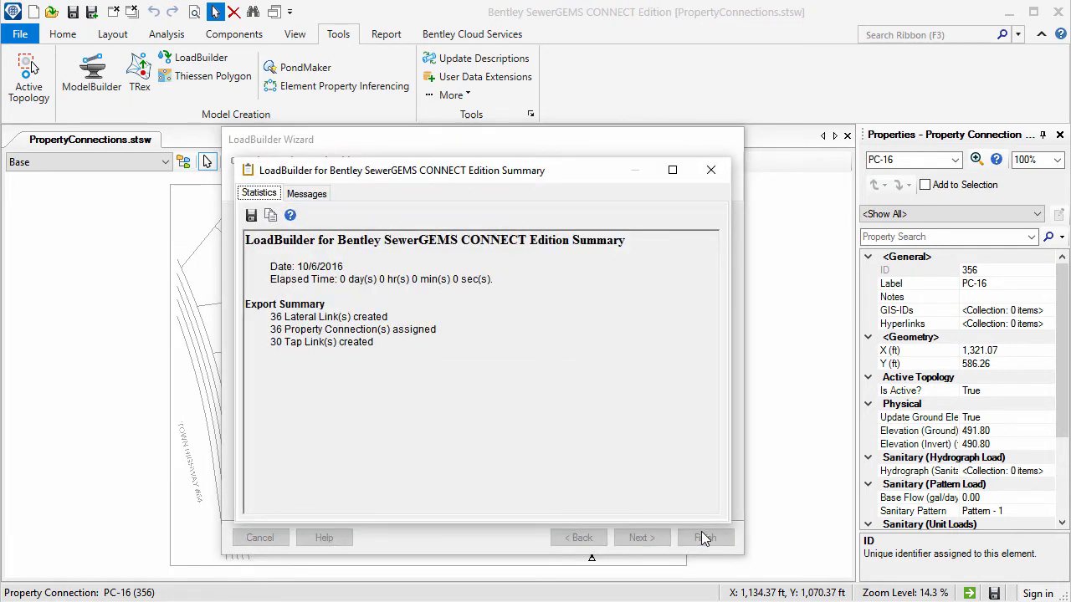
mouse_move(713, 471)
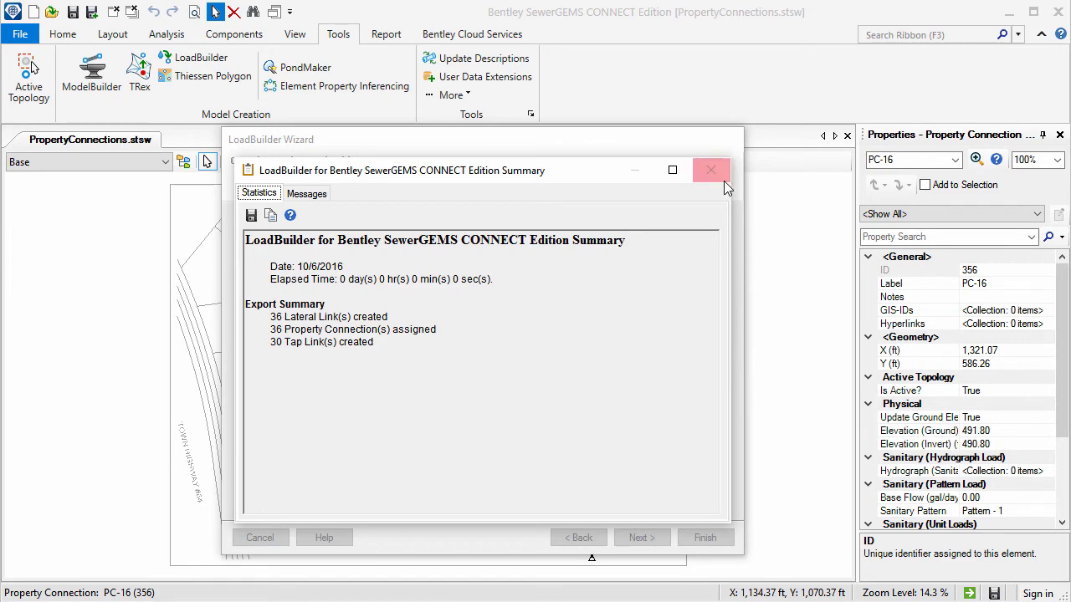
Close the load build summary and LoadBuilder, then synchronize the drawing with the new laterals
left_click(710, 170)
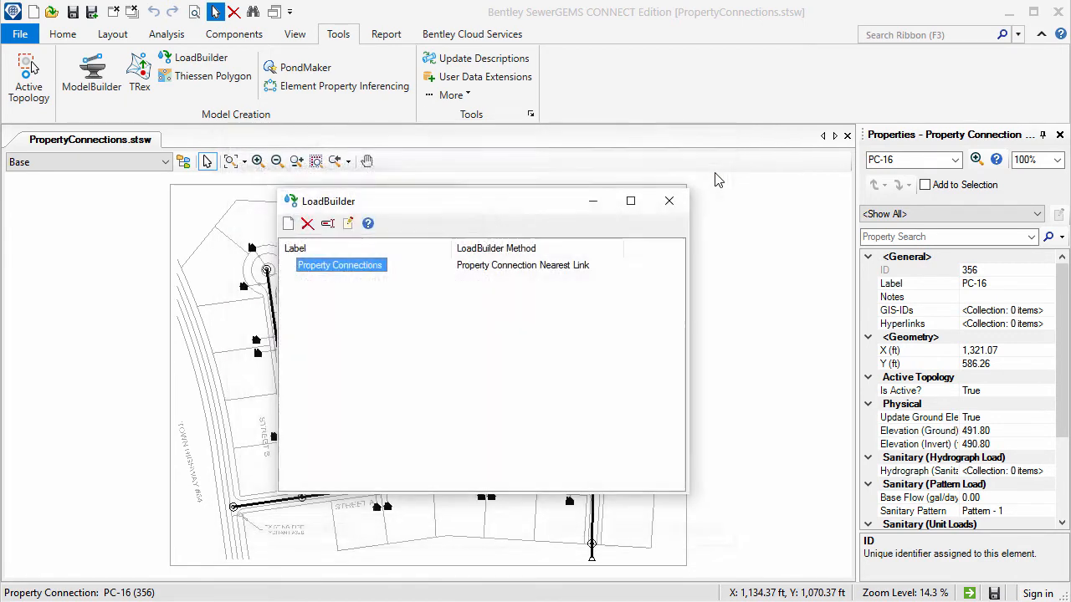
left_click(669, 201)
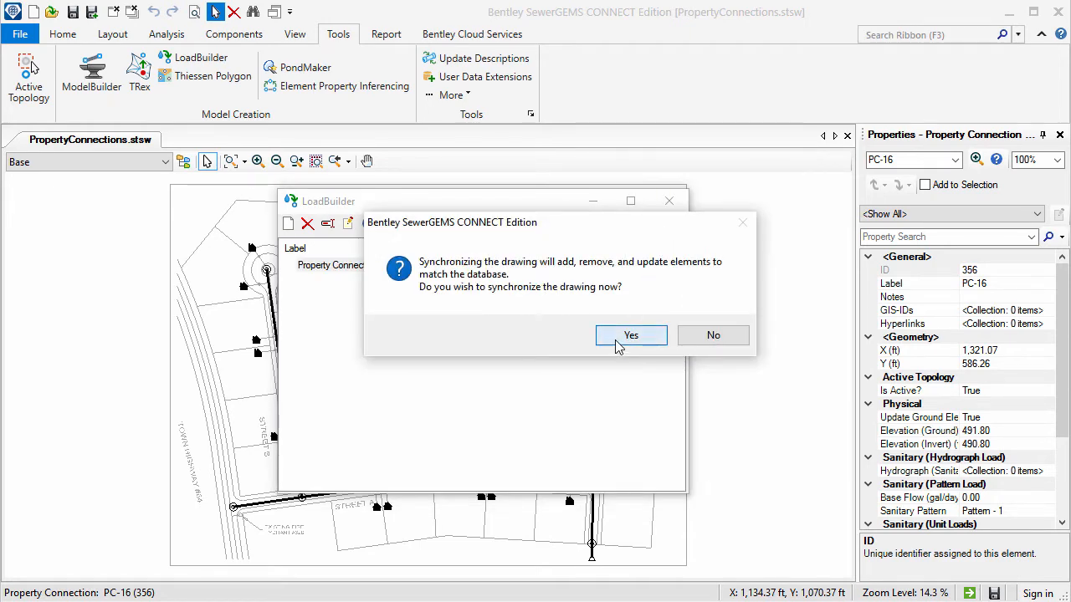
left_click(631, 334)
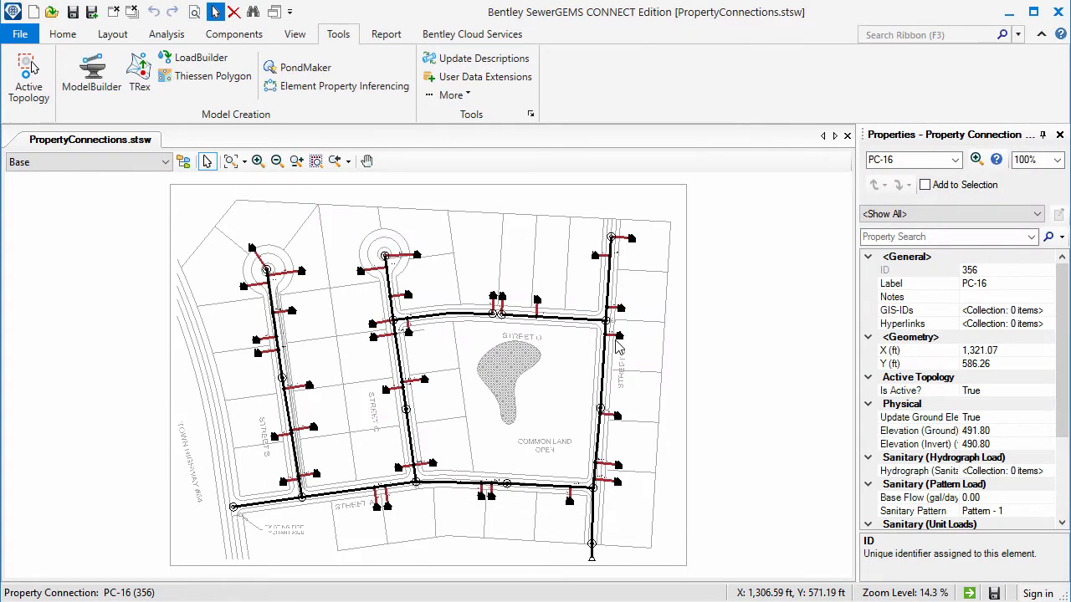
mouse_move(442, 279)
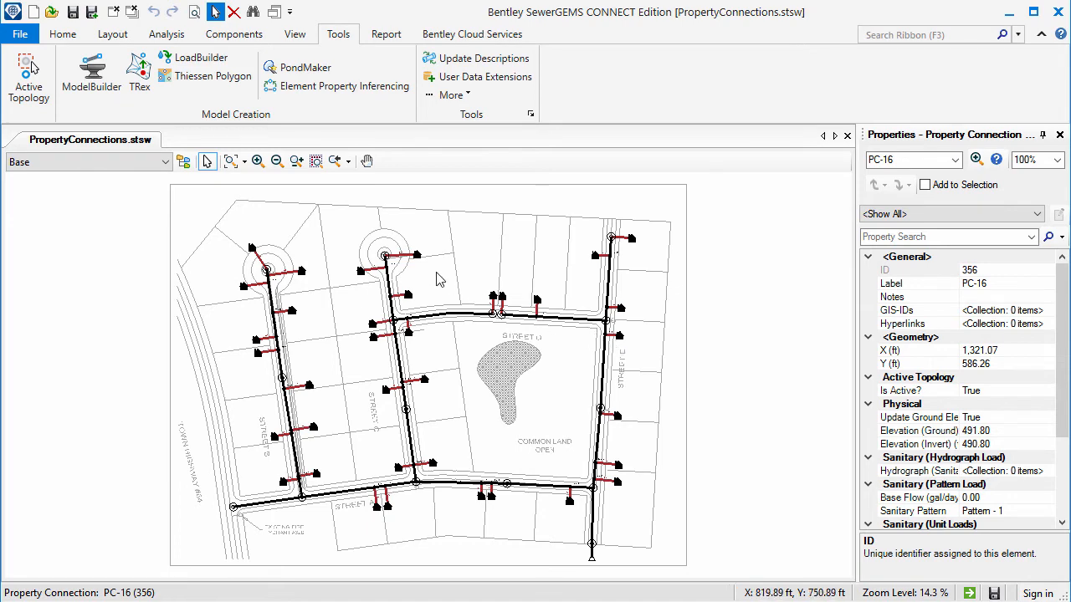
Hide the Sample-1 background layer in the Background Layers panel
left_click(294, 34)
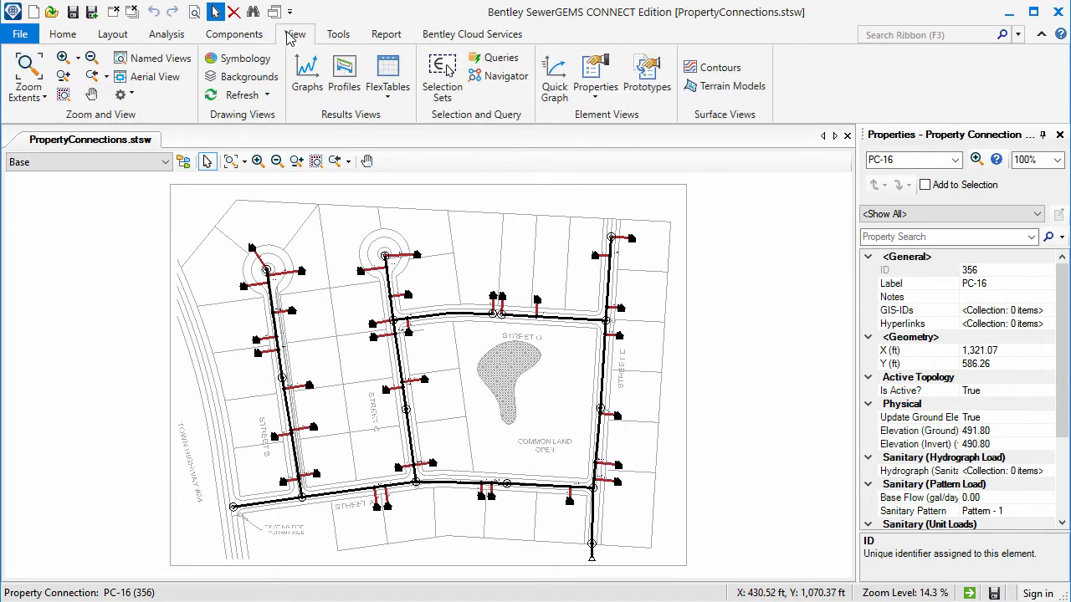
left_click(247, 77)
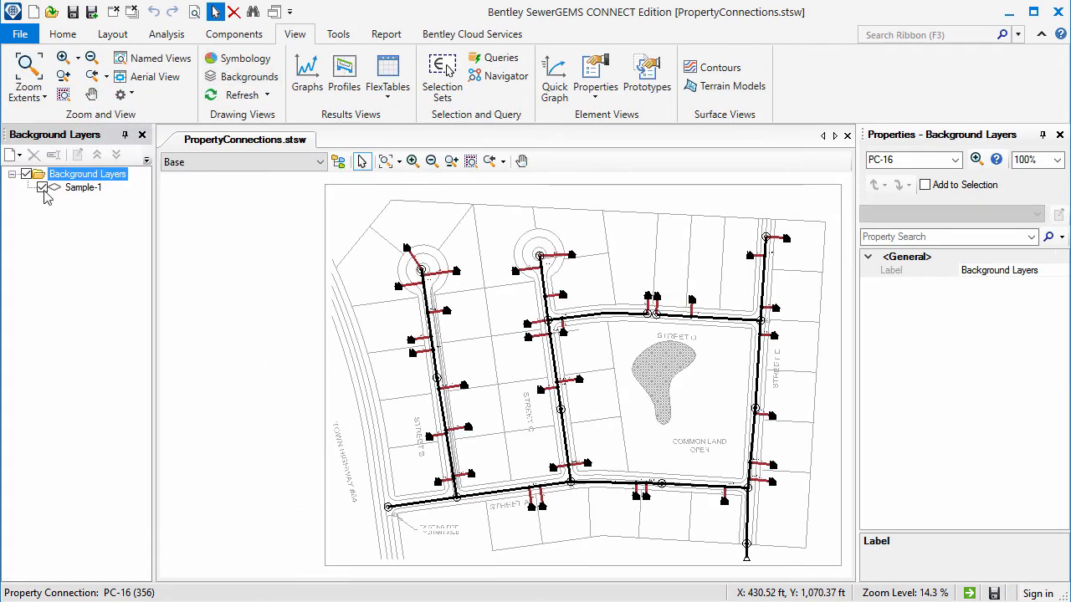
left_click(43, 188)
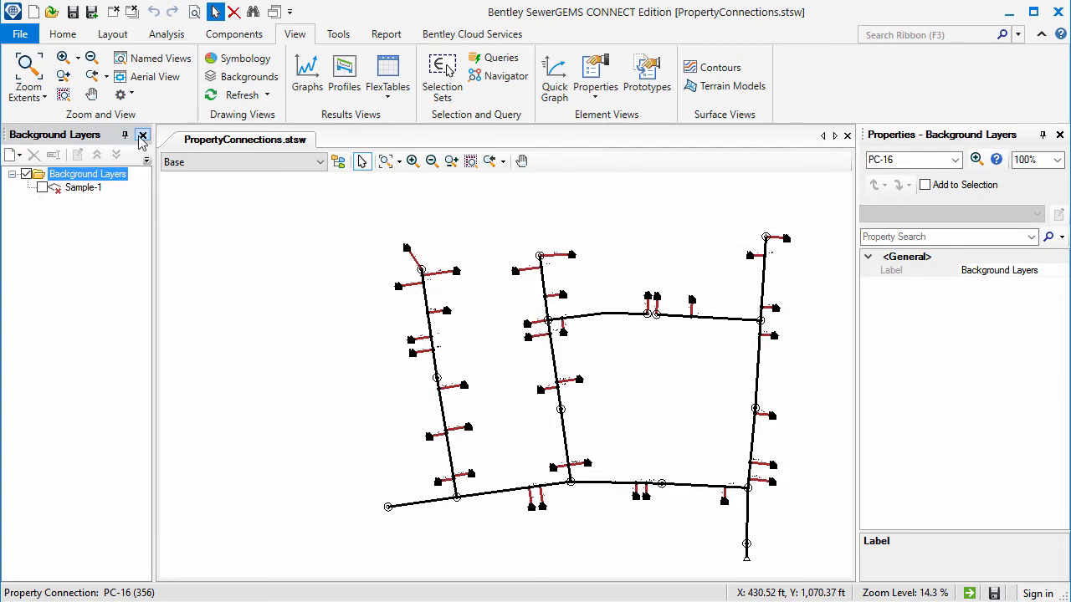
left_click(142, 134)
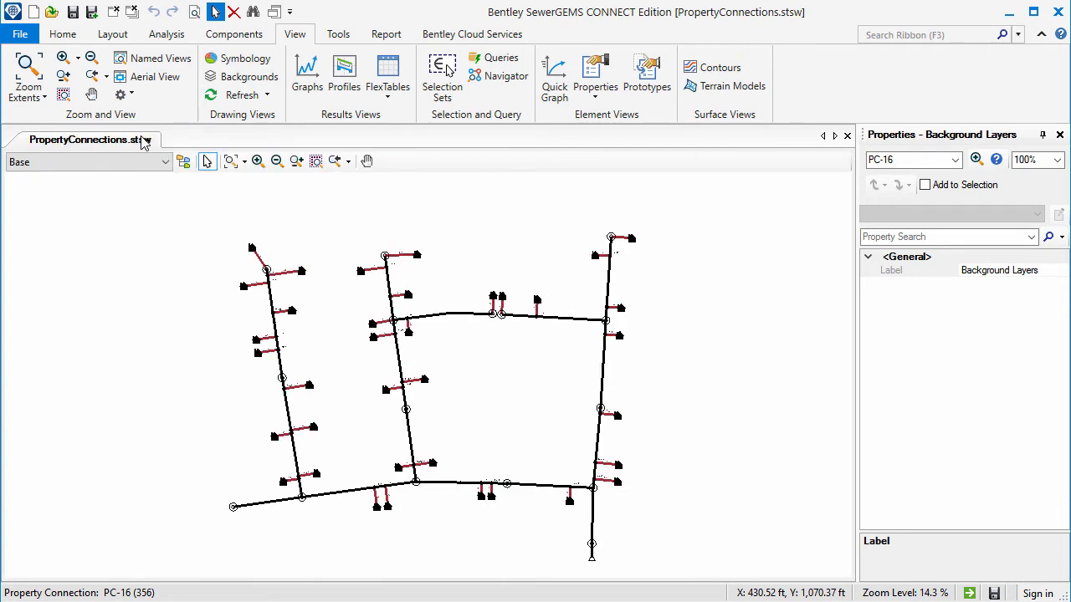